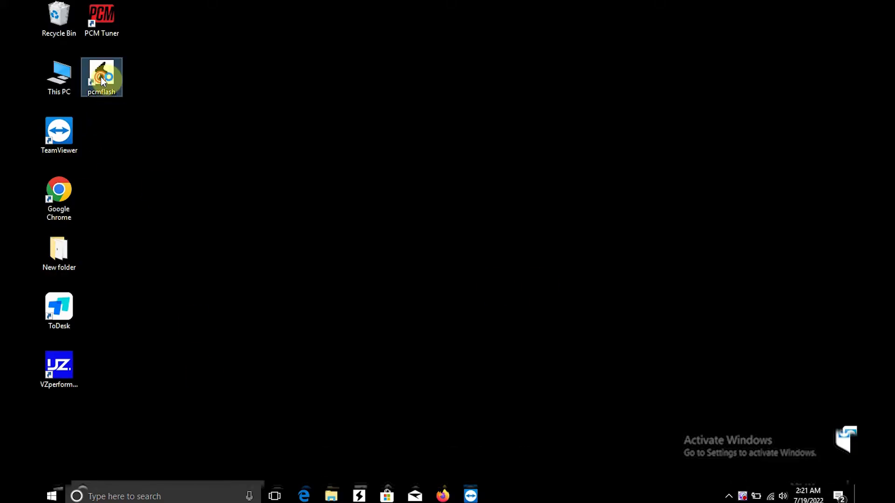
Launch PCMflash from the desktop and scroll through the VAG entries in the ECU list.
{"action": "double_click", "coordinate": [101, 77]}
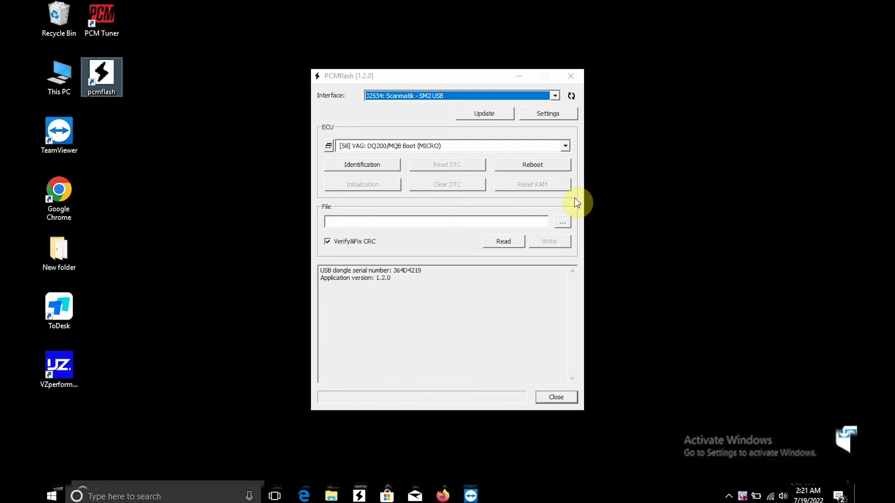
{"action": "mouse_move", "coordinate": [420, 146]}
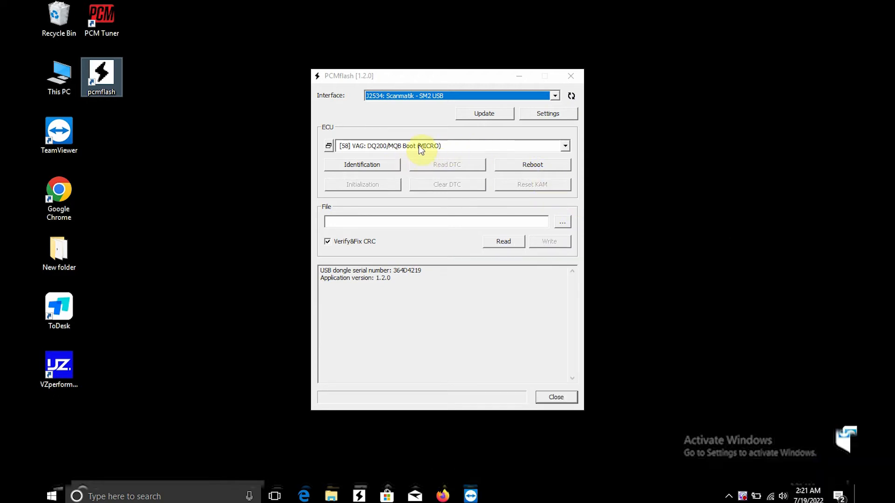
{"action": "left_click", "coordinate": [564, 146]}
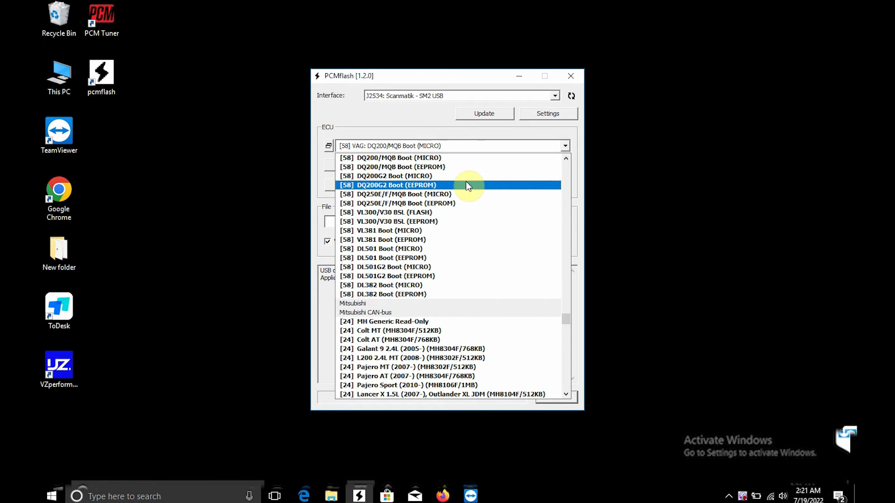
{"action": "scroll", "scroll_direction": "up", "scroll_amount": 3}
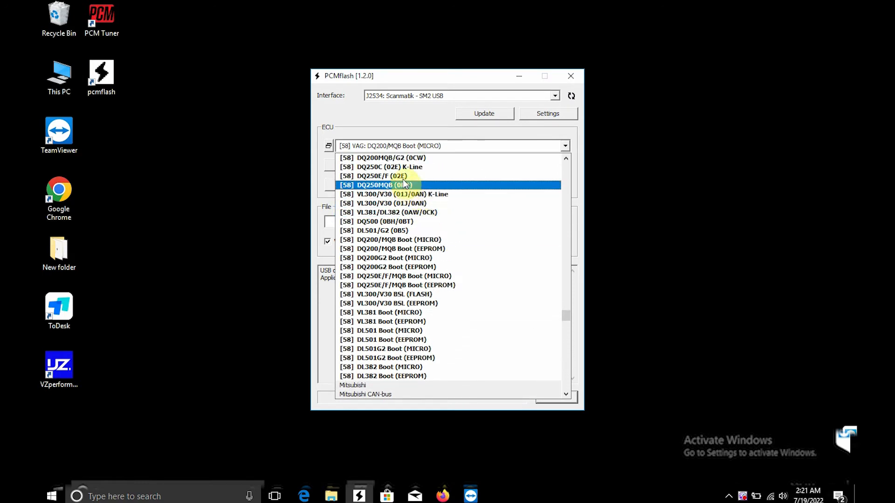
{"action": "scroll", "scroll_direction": "up", "scroll_amount": 3}
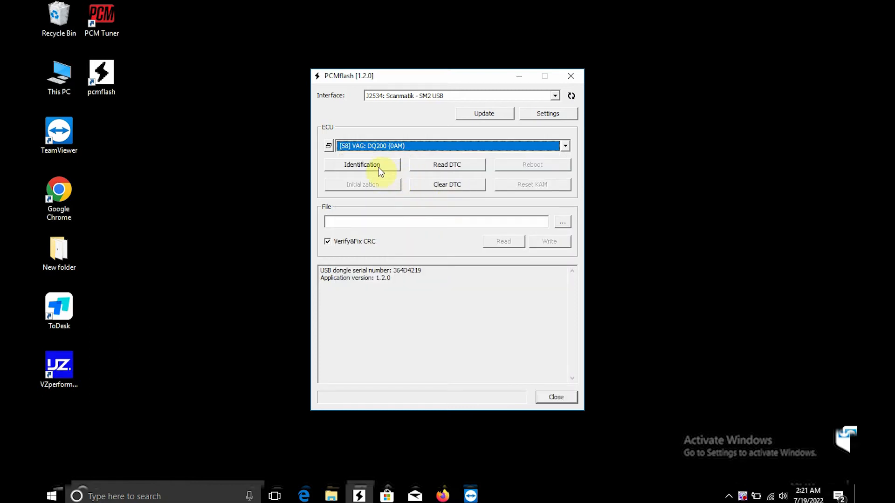
{"action": "mouse_move", "coordinate": [448, 200]}
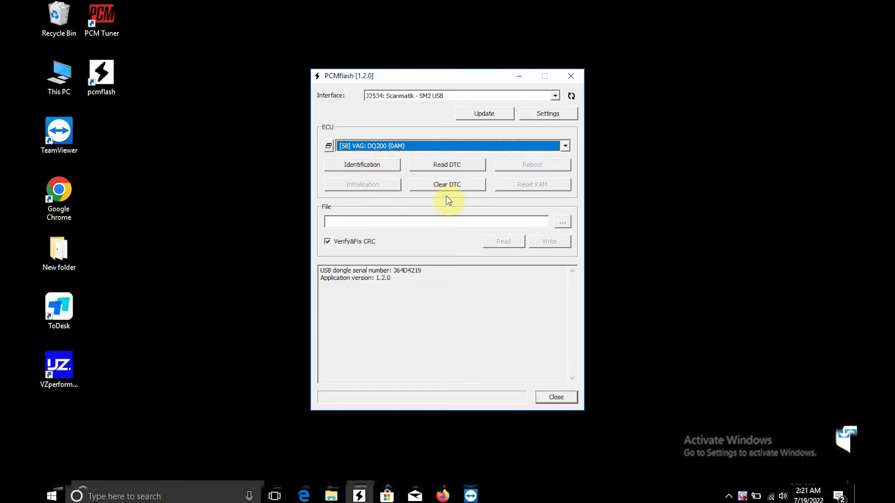
{"action": "mouse_move", "coordinate": [377, 166]}
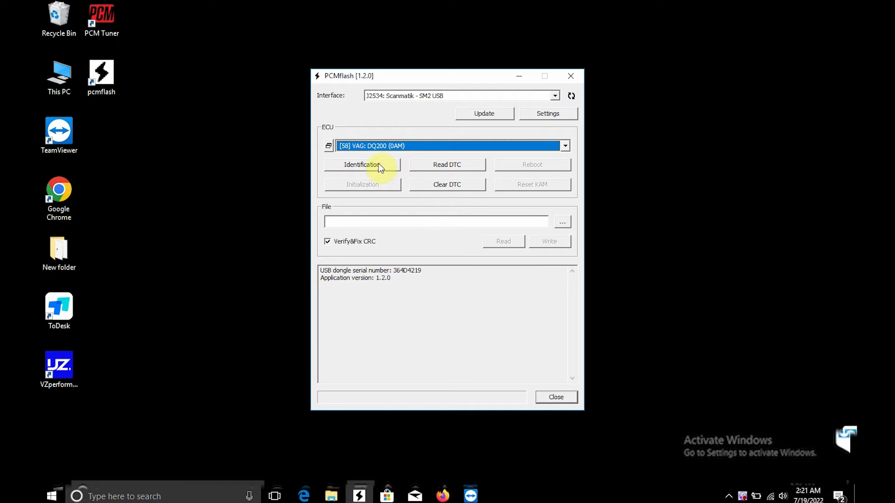
Run Identification on the DQ200 (0AM) gearbox, returning part number 0AM300060D.
{"action": "left_click", "coordinate": [362, 165]}
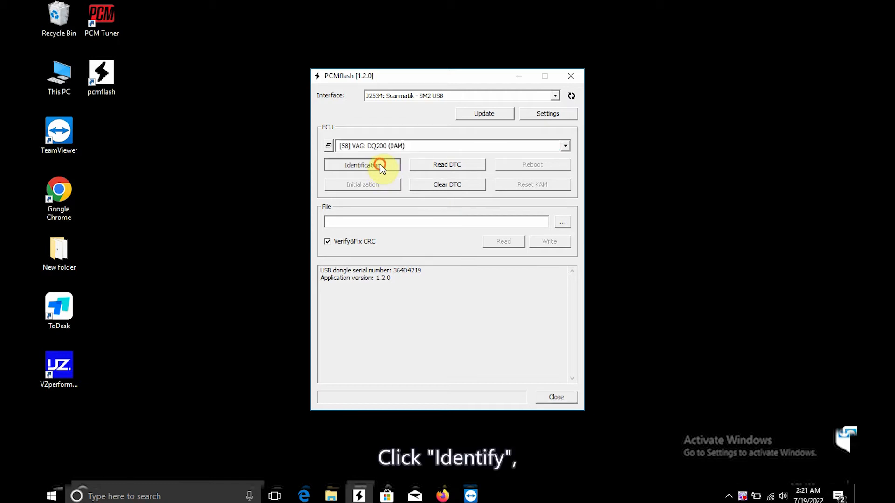
{"action": "left_click", "coordinate": [362, 165]}
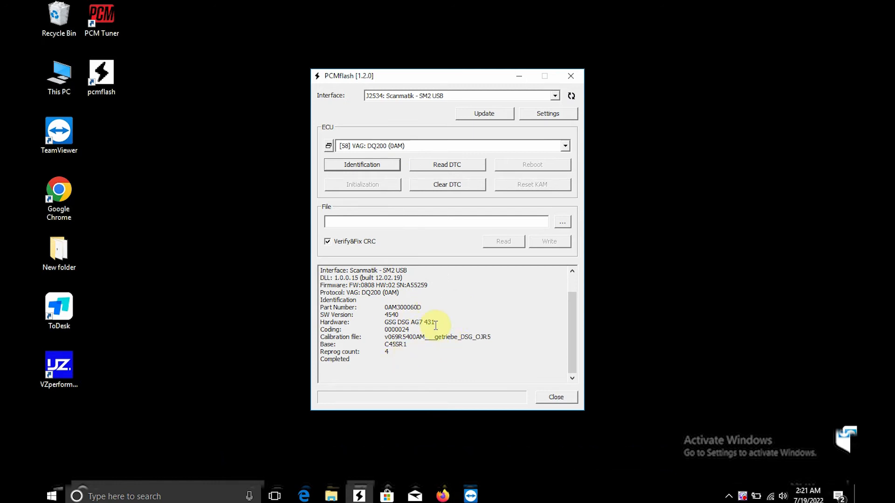
{"action": "mouse_move", "coordinate": [474, 177]}
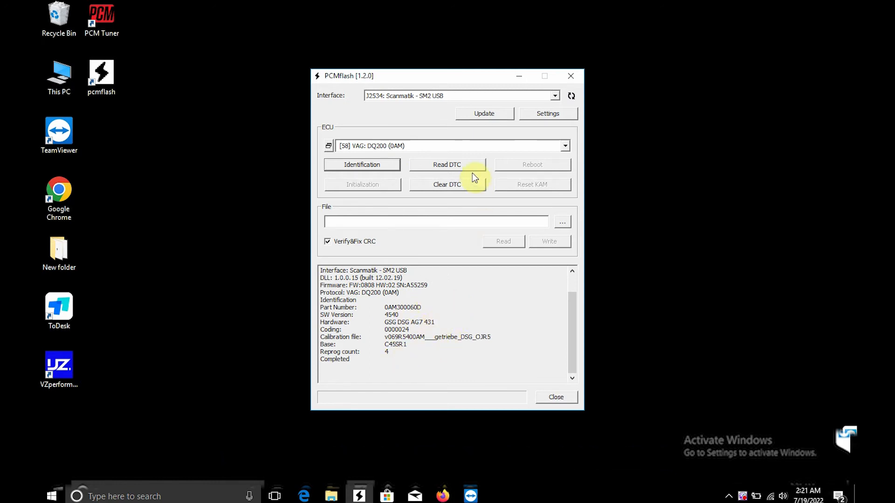
Read the gearbox's stored trouble codes, listing 11 DTCs.
{"action": "left_click", "coordinate": [447, 164]}
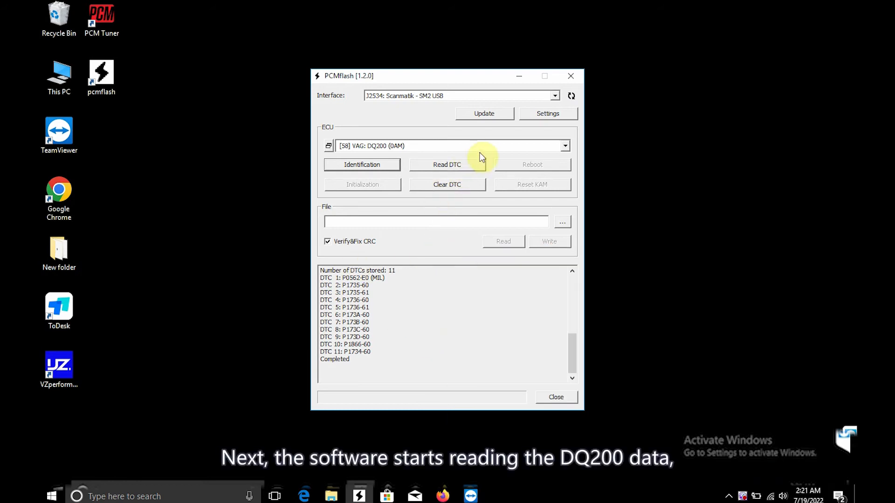
{"action": "left_click", "coordinate": [564, 146]}
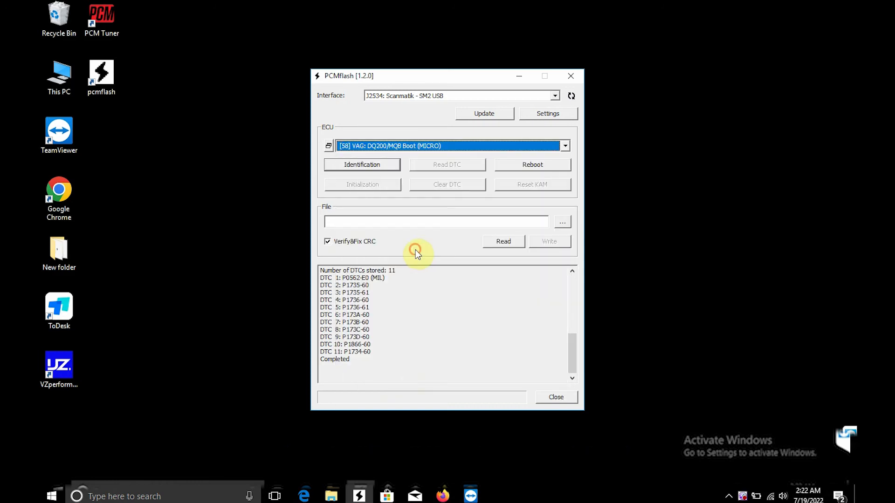
{"action": "mouse_move", "coordinate": [450, 263]}
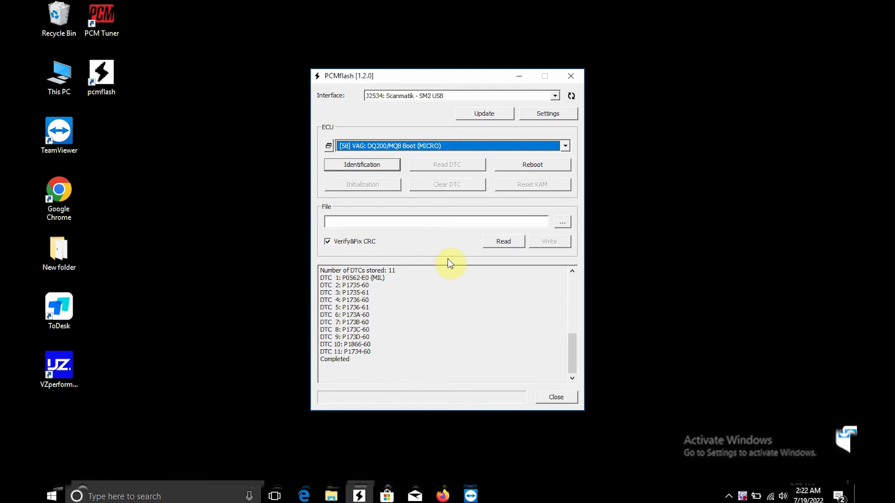
{"action": "mouse_move", "coordinate": [362, 164]}
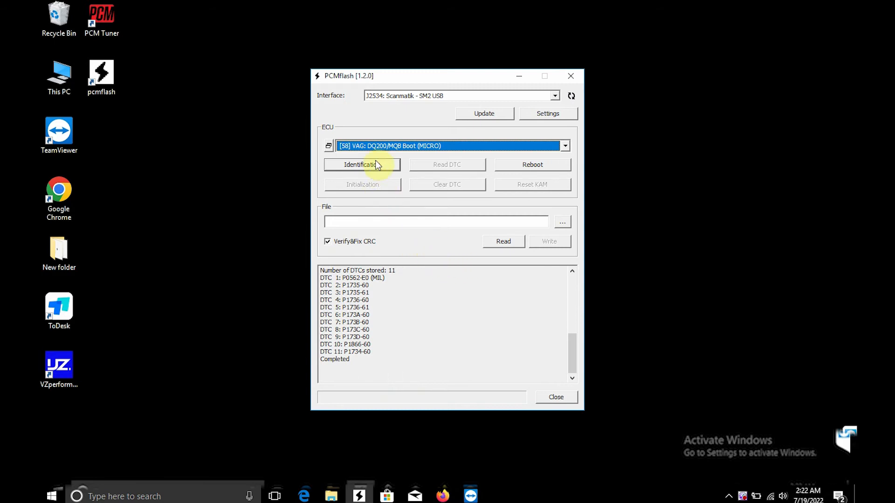
Identify the gearbox in DQ200/MQB Boot (MICRO) mode, accepting automatic power control.
{"action": "left_click", "coordinate": [361, 164]}
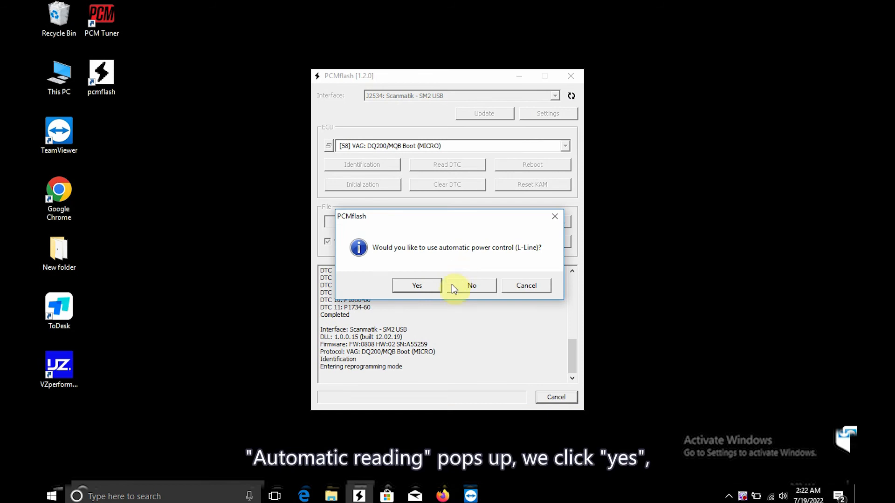
{"action": "left_click", "coordinate": [416, 286]}
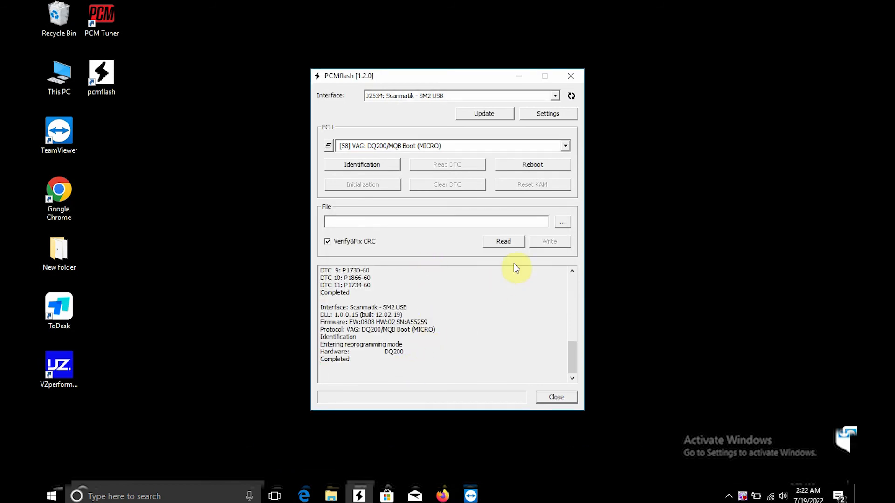
{"action": "mouse_move", "coordinate": [488, 271]}
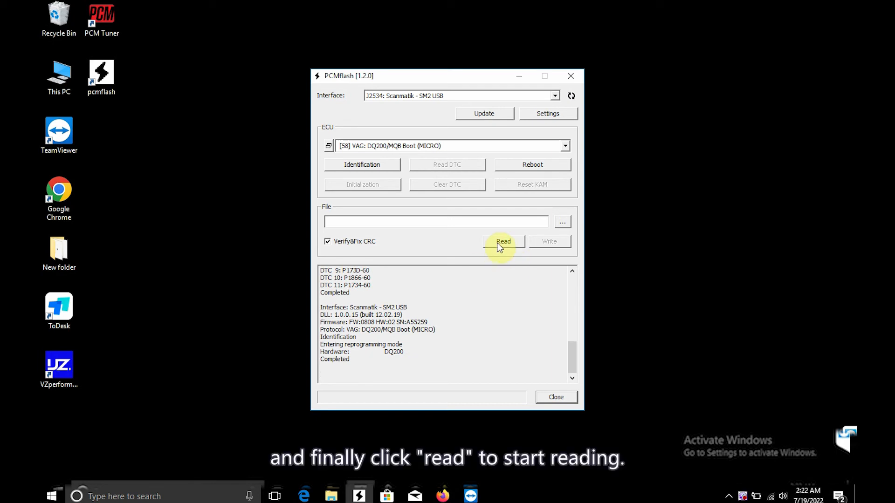
Read the gearbox ECU data and save it to the desktop as DQ200.bin with correct checksums.
{"action": "left_click", "coordinate": [504, 241]}
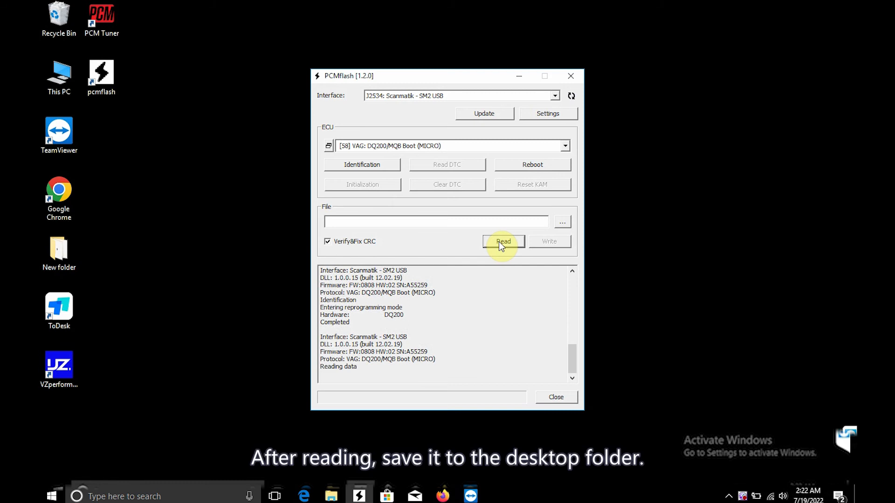
{"action": "left_click", "coordinate": [504, 241]}
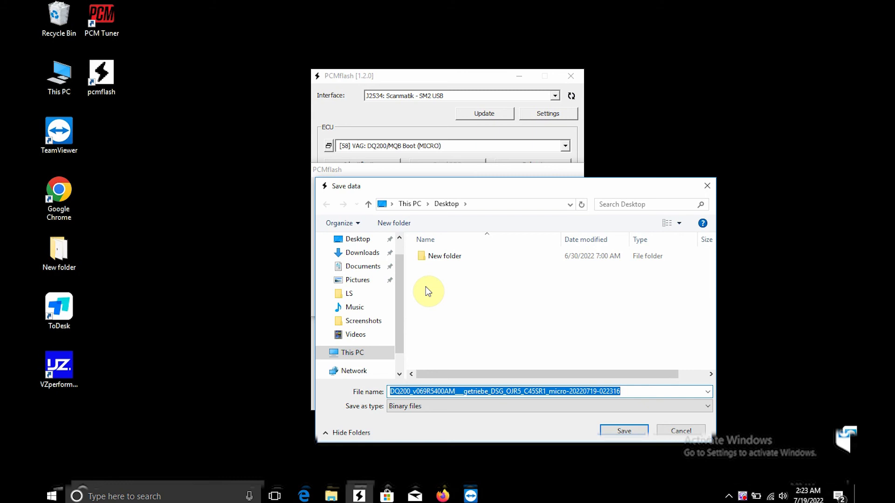
{"action": "mouse_move", "coordinate": [559, 307]}
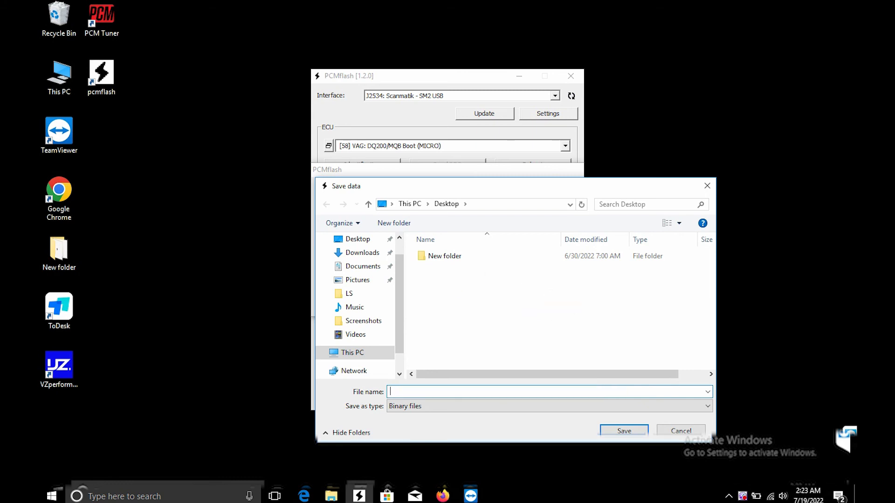
{"action": "type", "text": "DQ200"}
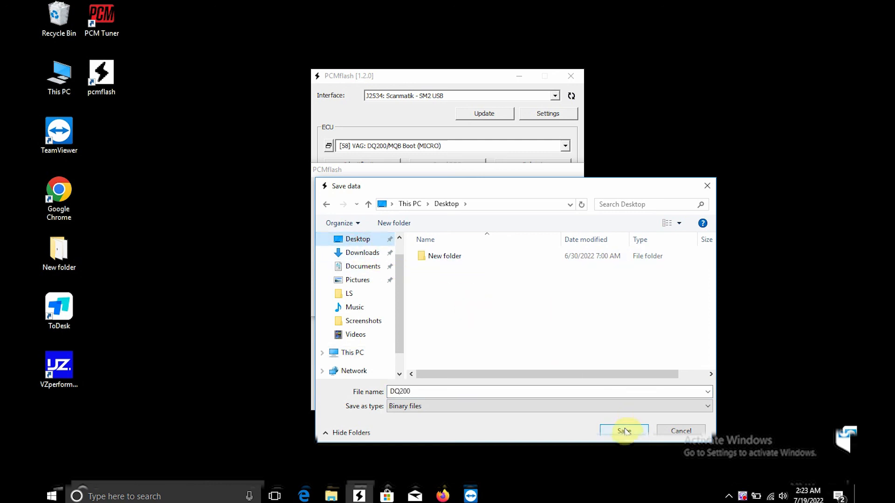
{"action": "left_click", "coordinate": [622, 430]}
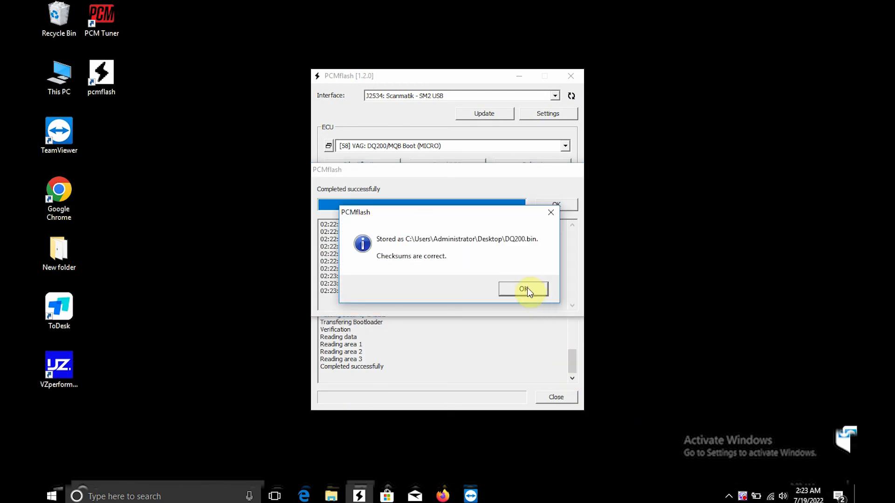
{"action": "left_click", "coordinate": [524, 290]}
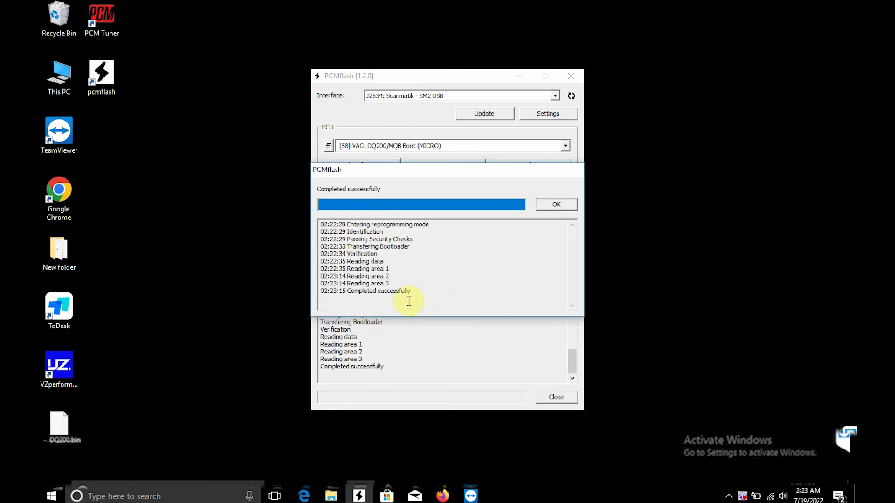
{"action": "mouse_move", "coordinate": [549, 288]}
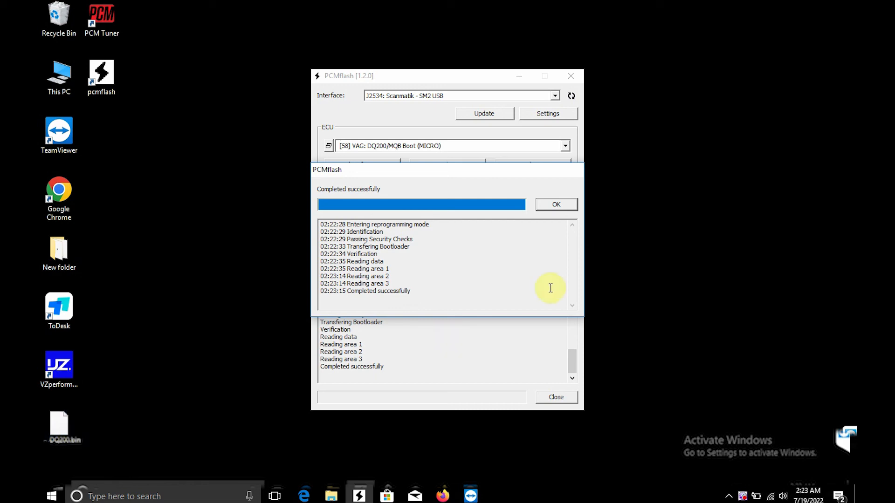